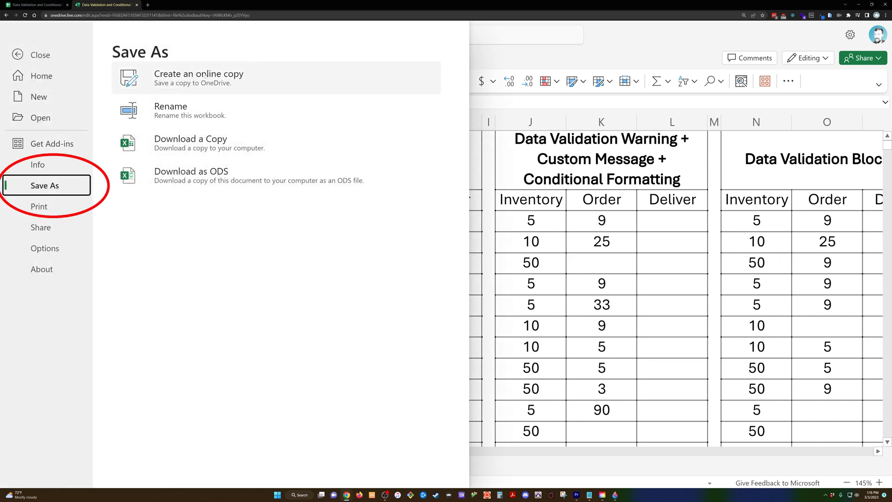
Step: Return from the File backstage to the worksheet with the four order tables
left_click(106, 4)
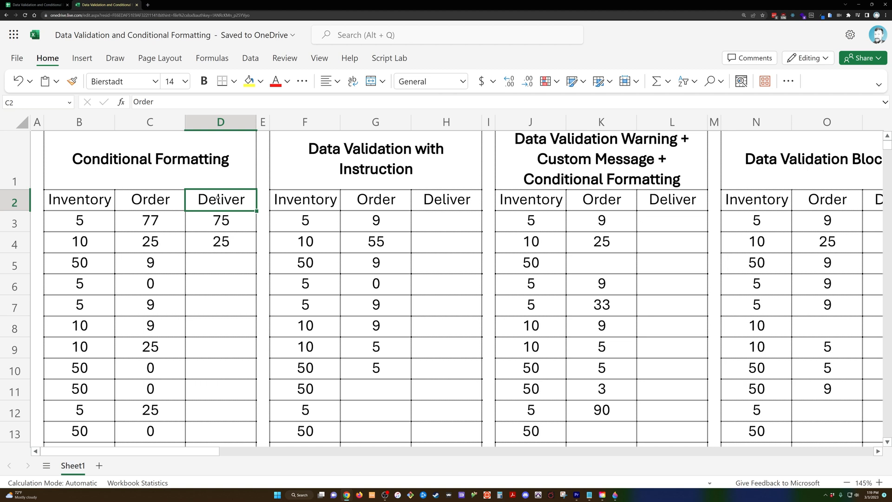
Step: Enter 0 in the row 5 and row 7 orders of the first table and select its Order column
left_click(150, 122)
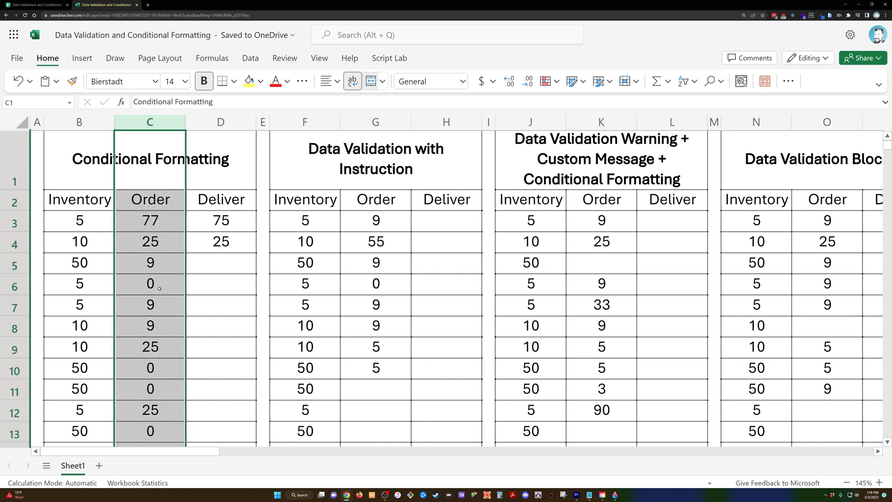
left_click(150, 325)
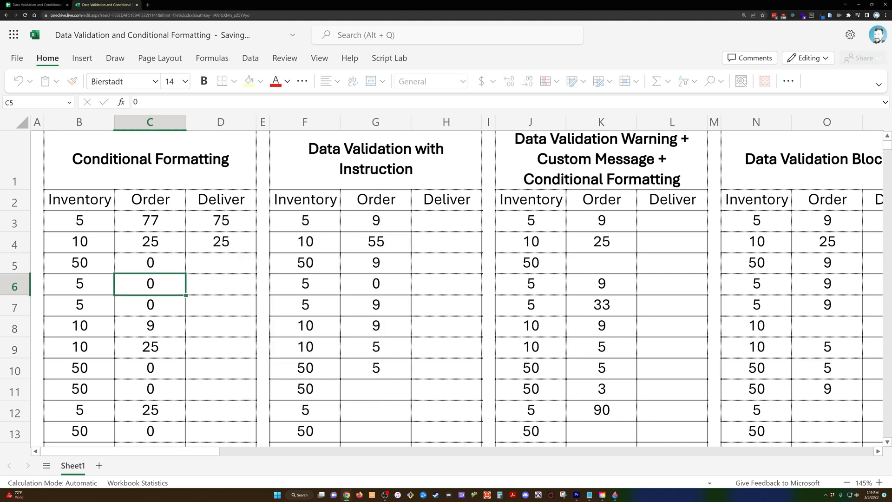
left_click(150, 326)
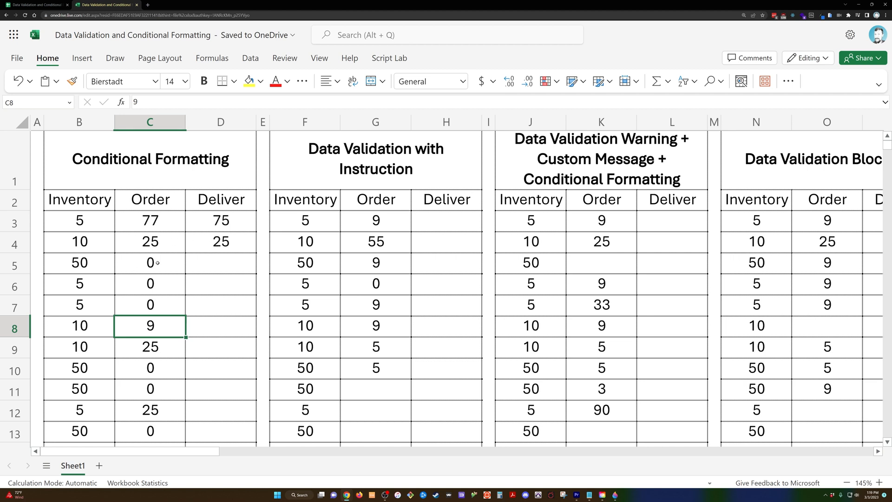
left_click(150, 304)
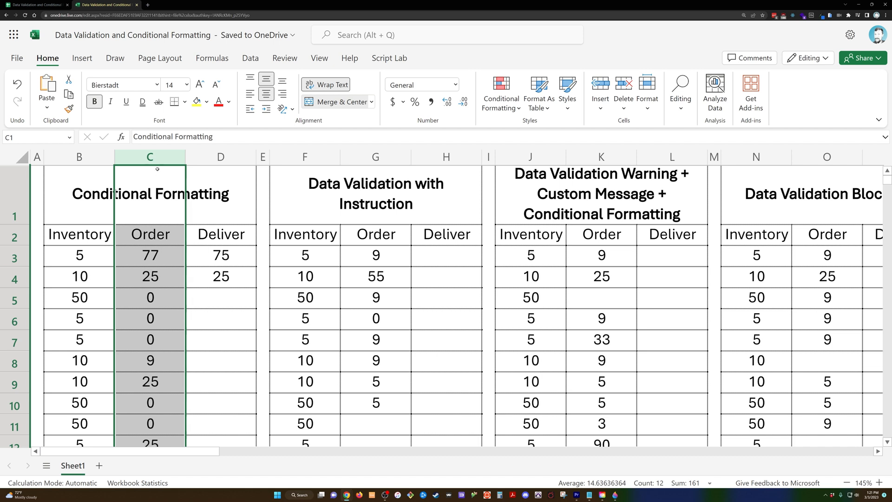
Step: Begin a new rule from Conditional Formatting > Manage Rules for the Order column
left_click(501, 94)
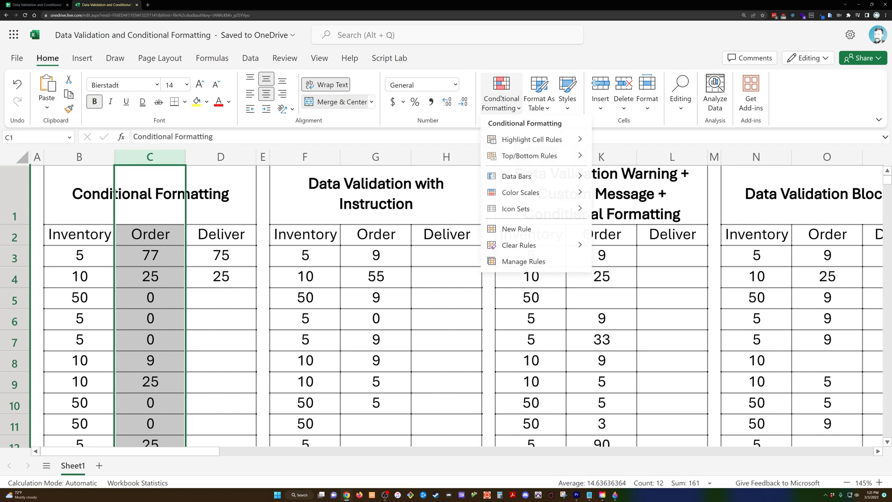
left_click(523, 264)
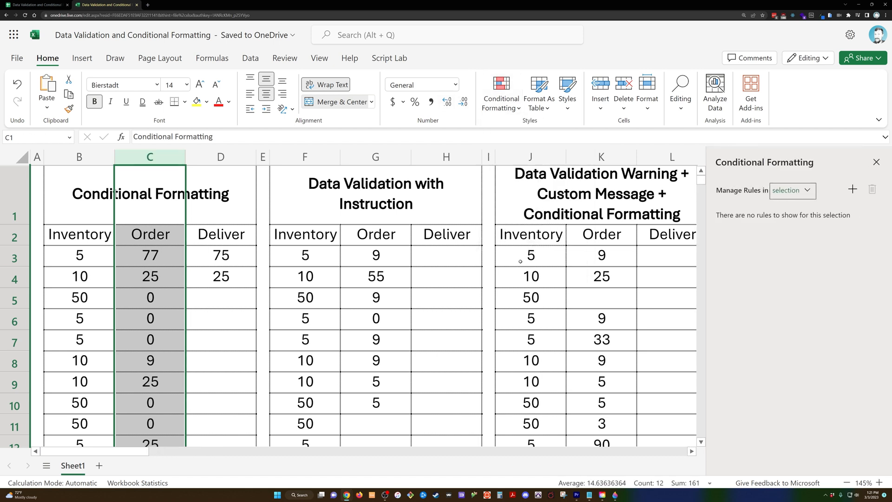
left_click(791, 190)
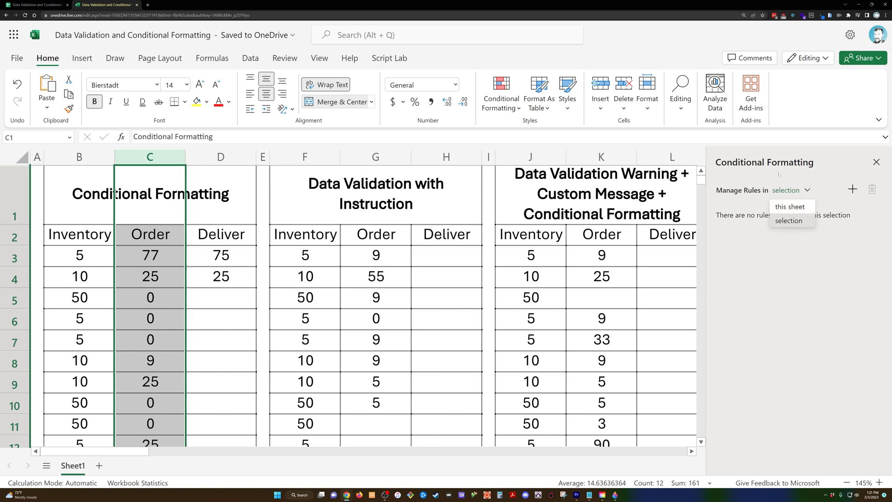
left_click(852, 189)
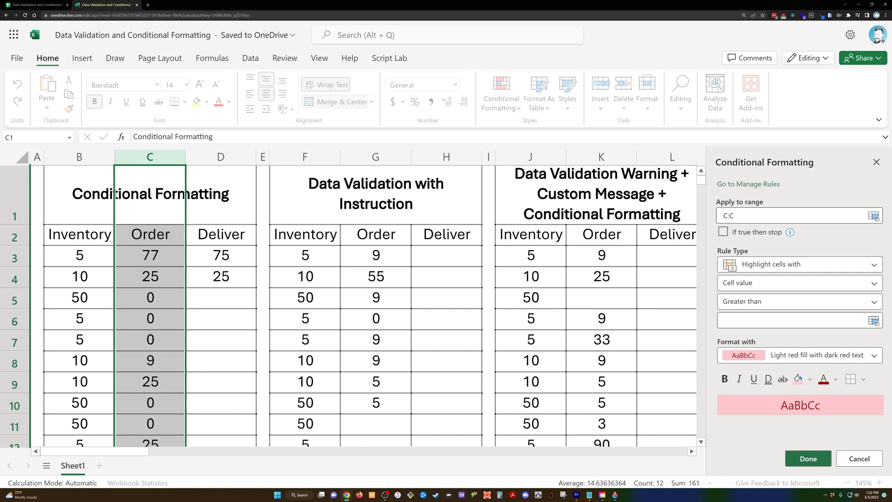
Step: Create a rule: Cell value less than or equal to 0 gets white font, hiding zero orders
left_click(791, 215)
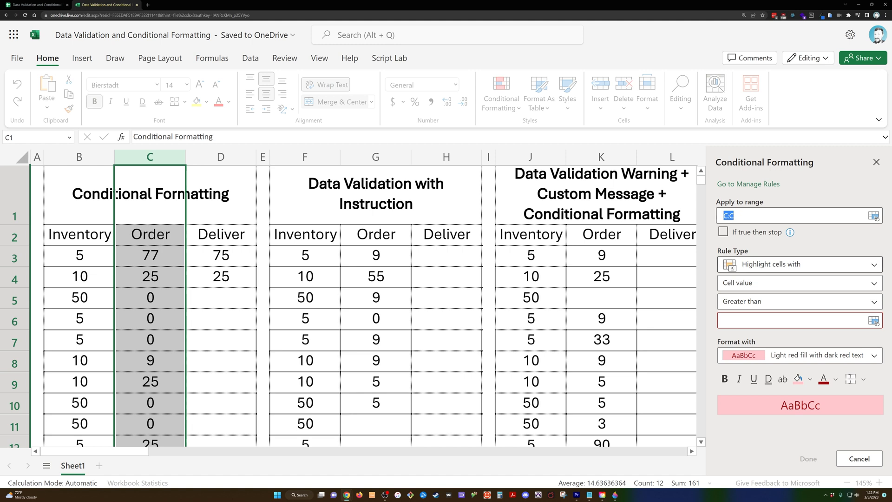
left_click(796, 282)
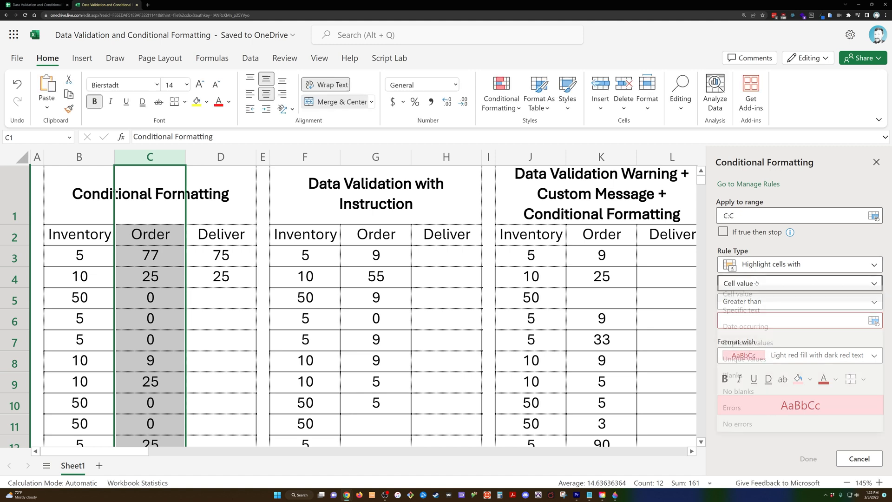
left_click(797, 301)
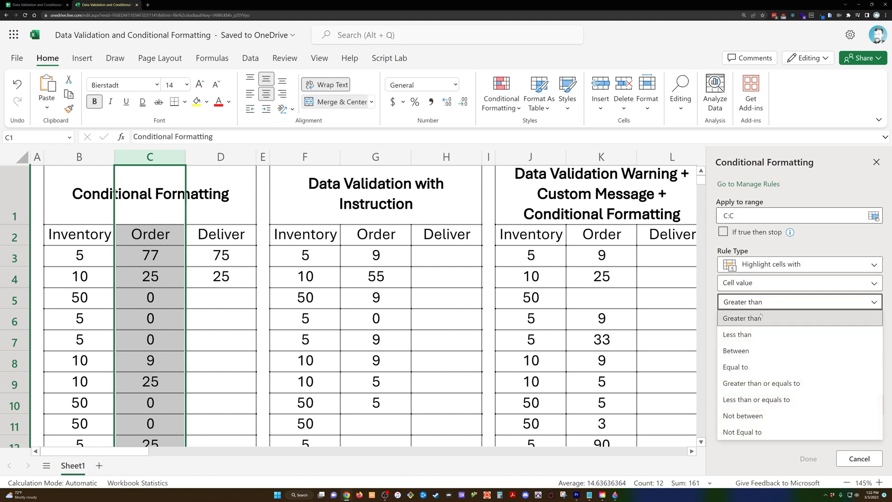
left_click(755, 403)
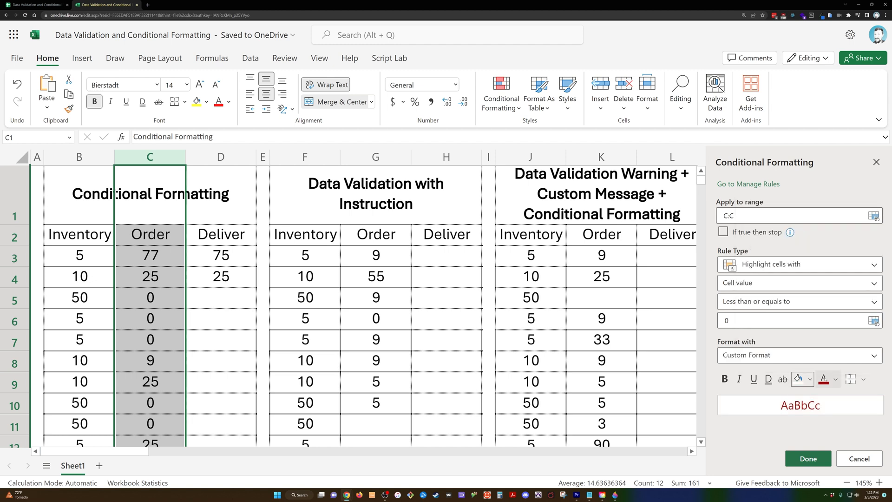
left_click(824, 378)
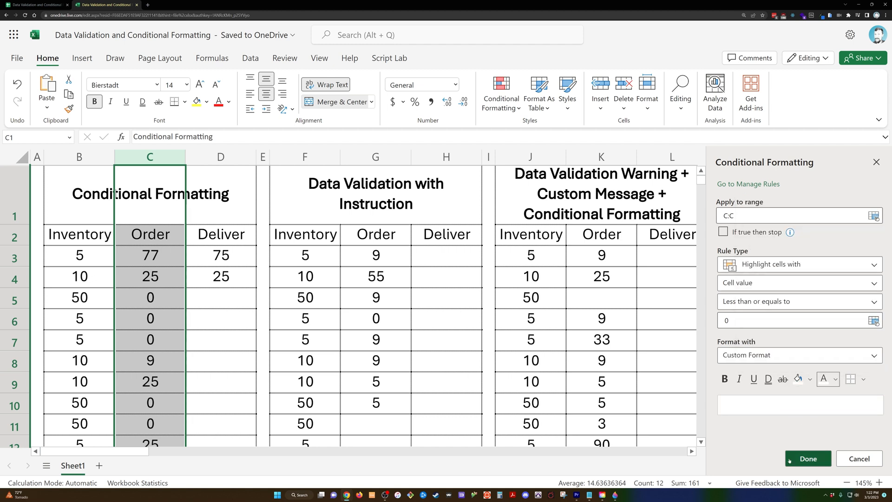
left_click(748, 184)
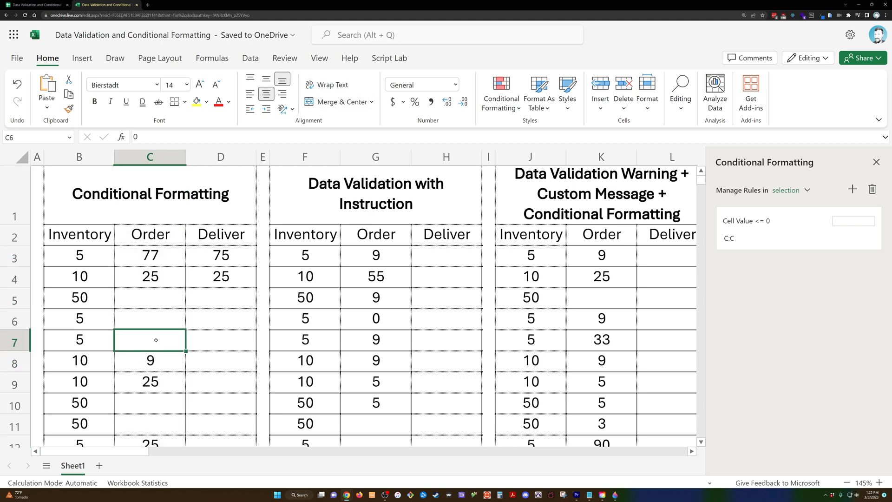
Step: Hide sheet gridlines via View, close the rules pane and show the G4 'Please leave blank' hint
left_click_drag(150, 297, 149, 340)
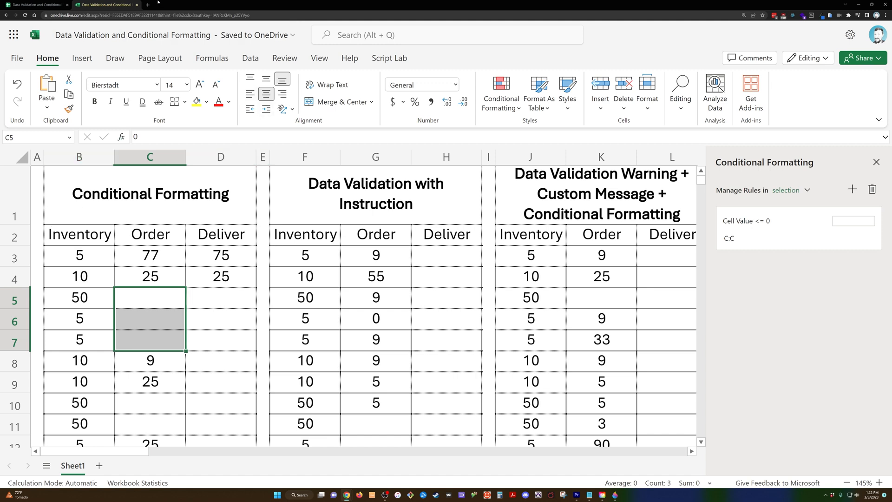
left_click(319, 58)
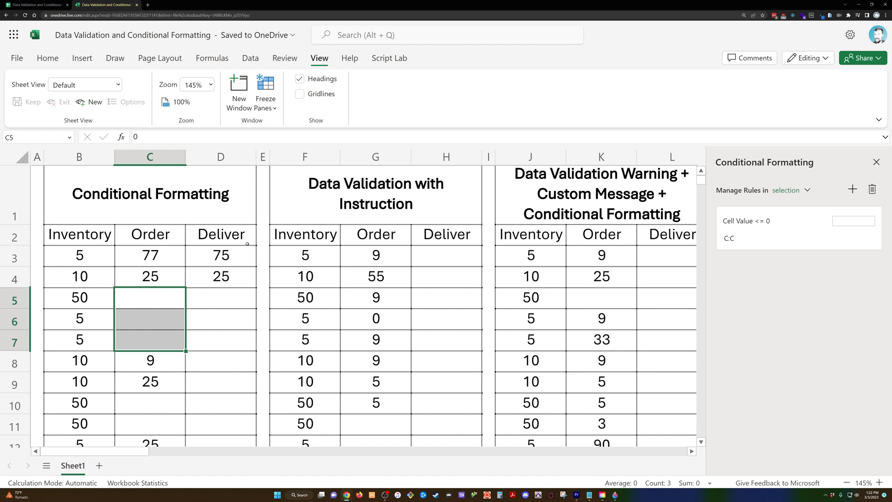
mouse_move(245, 246)
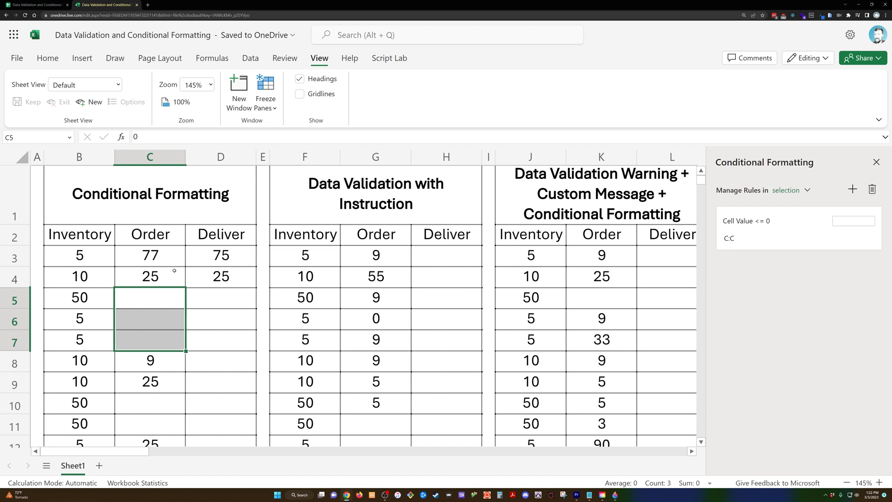
left_click(79, 276)
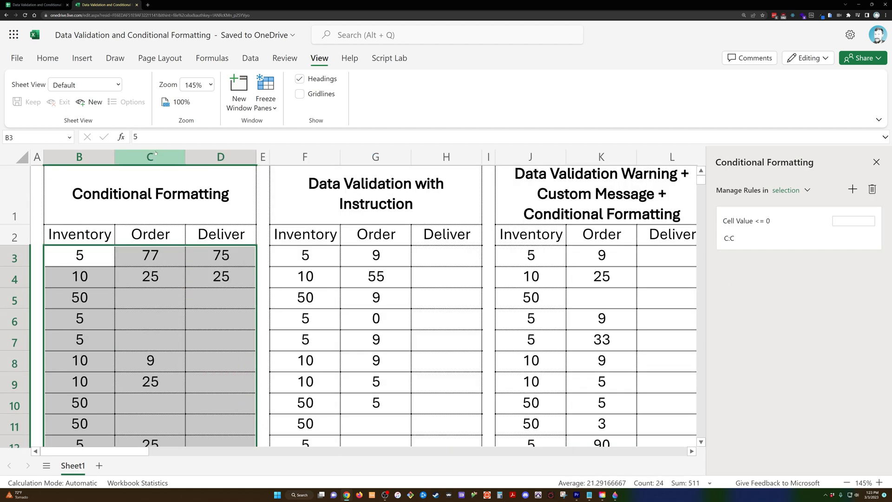
left_click(149, 157)
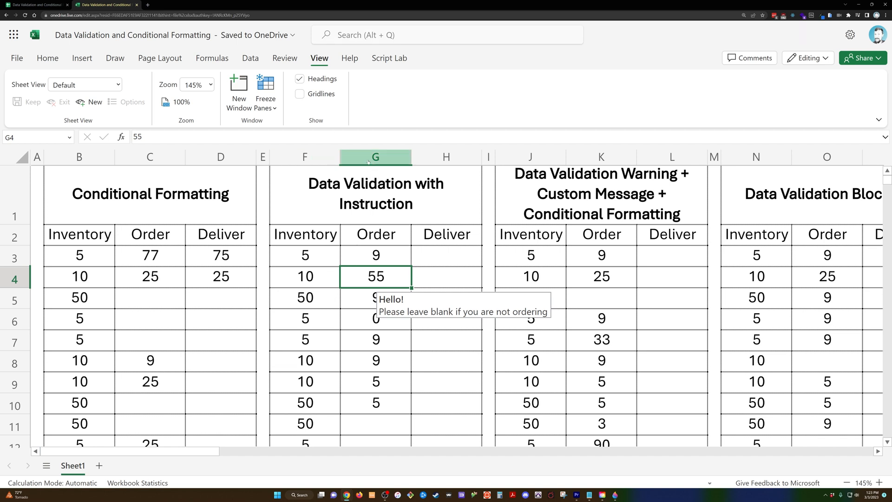
Step: Review the second table's Order validation allowing whole numbers above 0
left_click(375, 157)
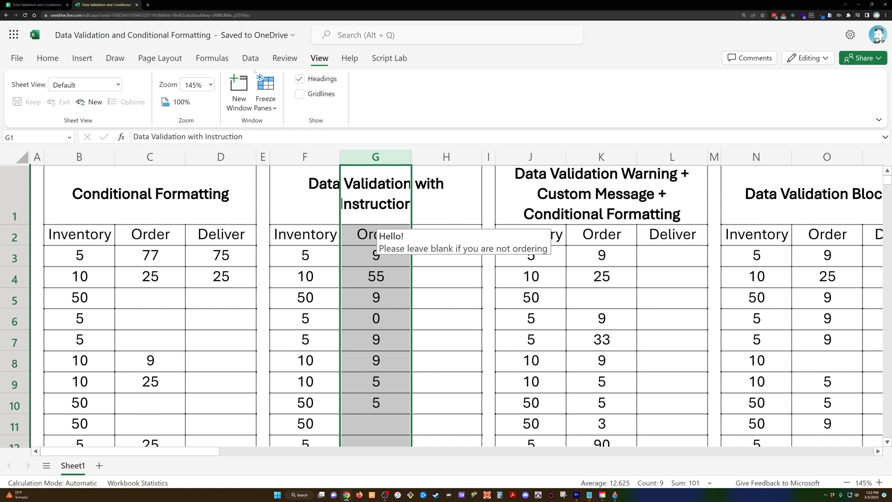
left_click(250, 58)
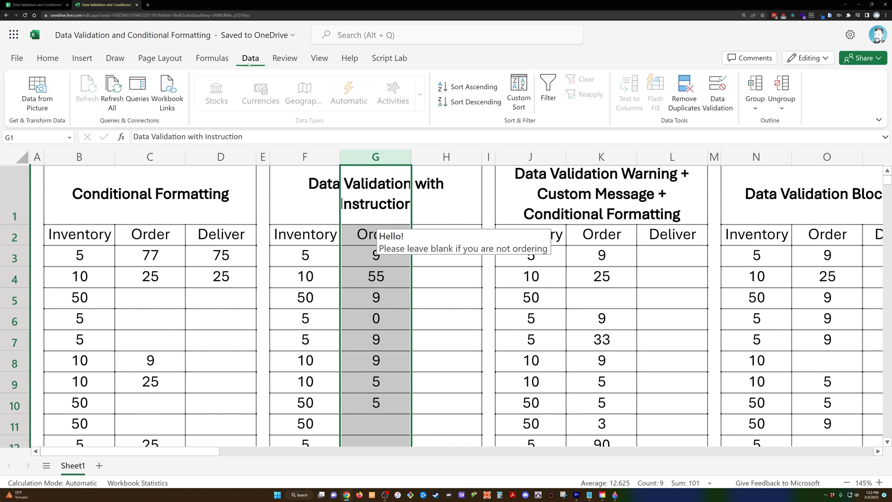
mouse_move(717, 92)
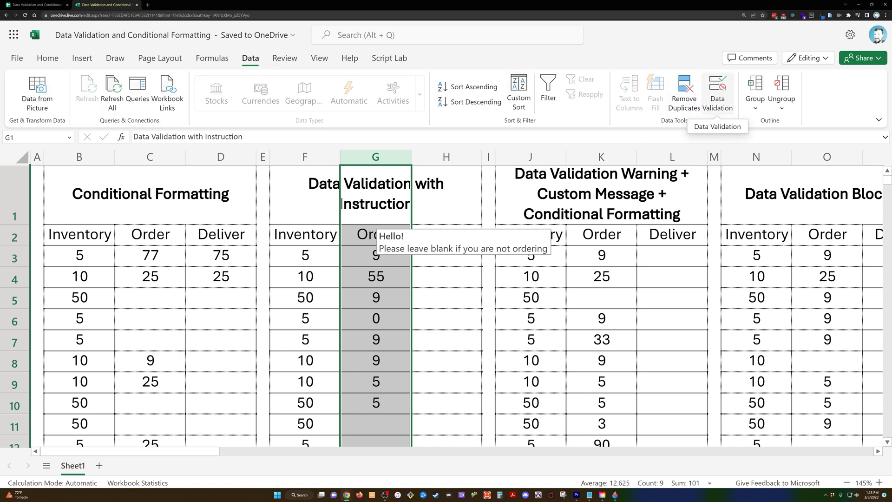
left_click(717, 91)
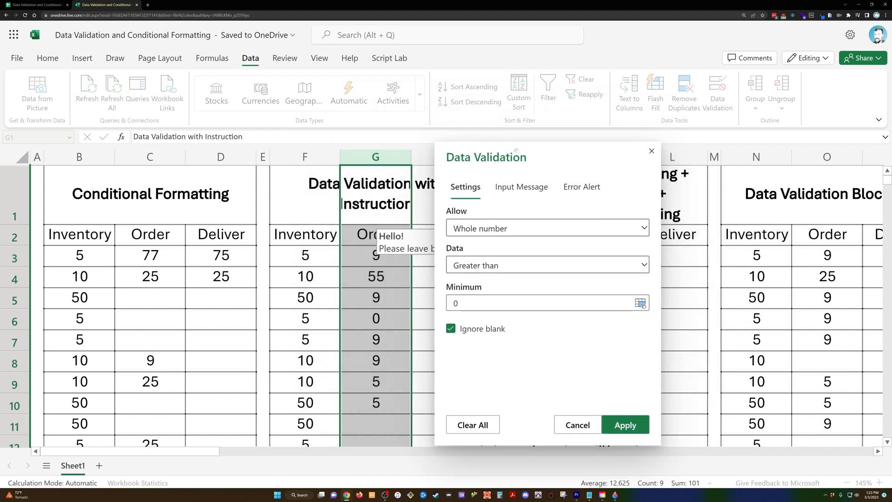
left_click(546, 228)
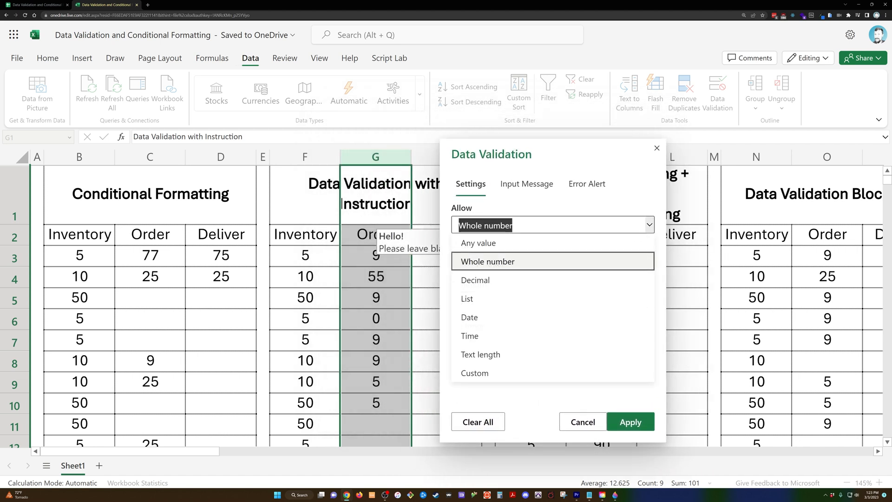
left_click(488, 262)
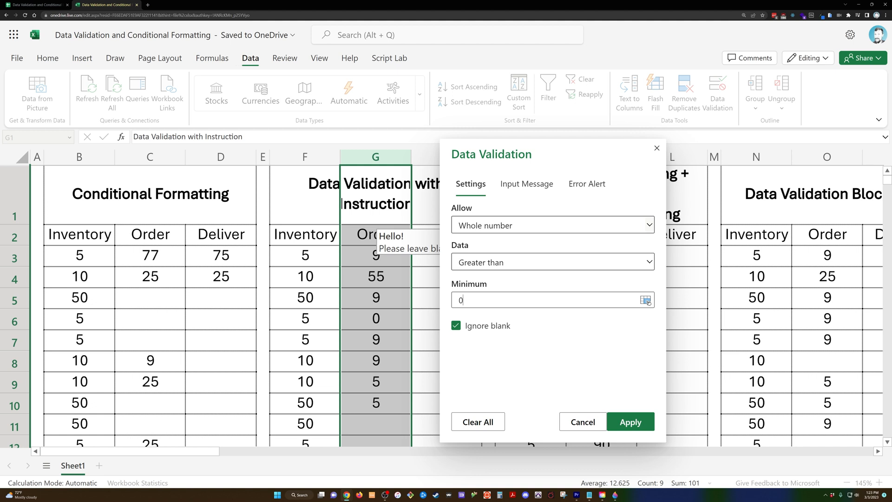
Step: Check its Hello! leave-blank input message and Blocking error alert, then close without changes
left_click(526, 184)
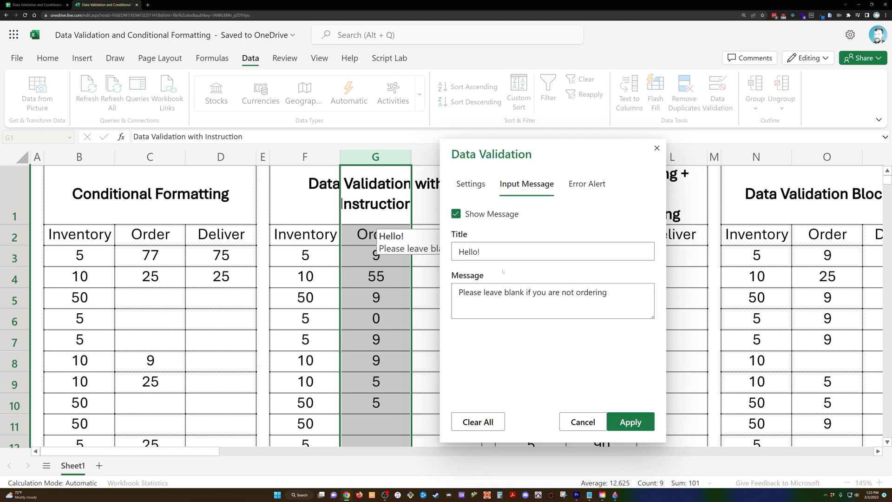
left_click(552, 252)
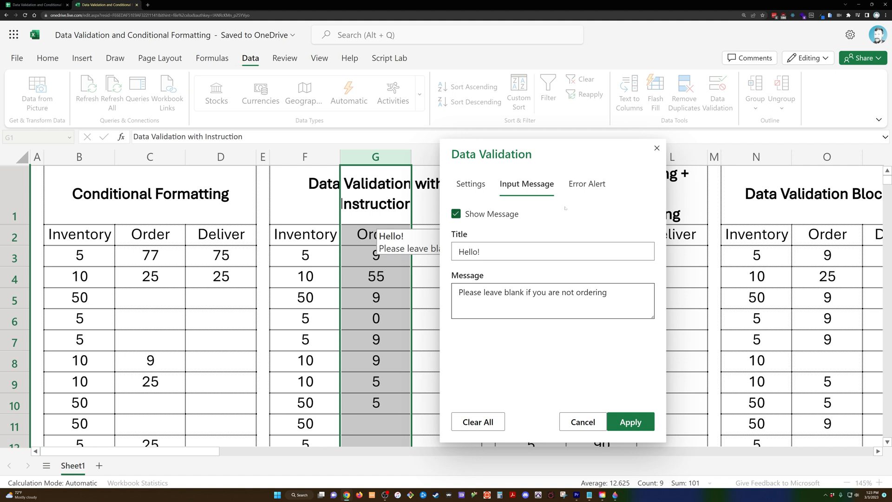
left_click(586, 184)
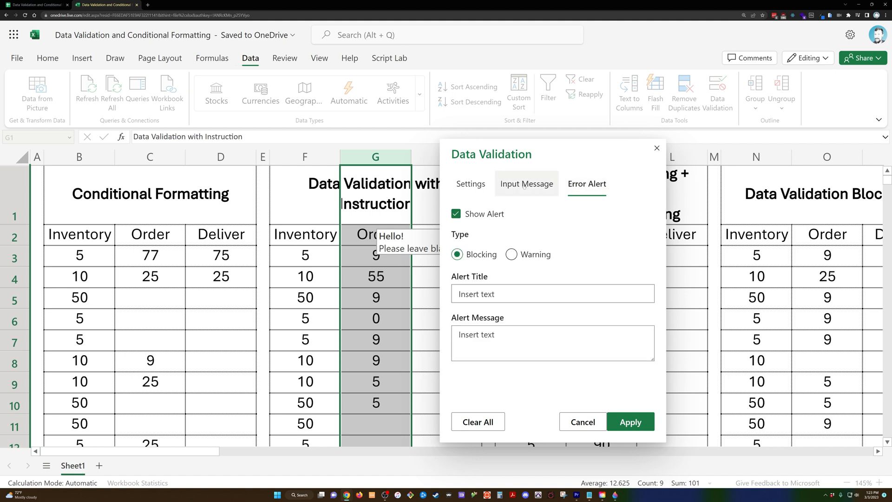
left_click(525, 184)
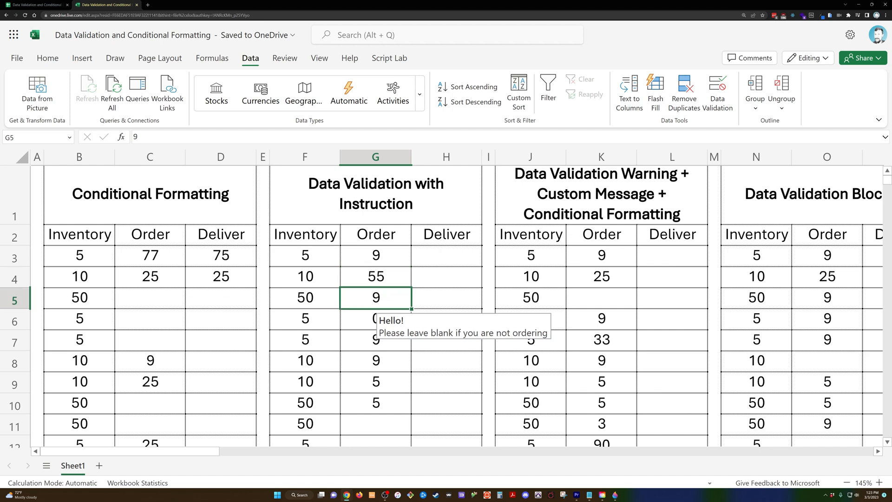
Step: Enter 0 in G5, get rejected, order 3 in rows 5 and 6, then select the warning table's columns J:L
type("0")
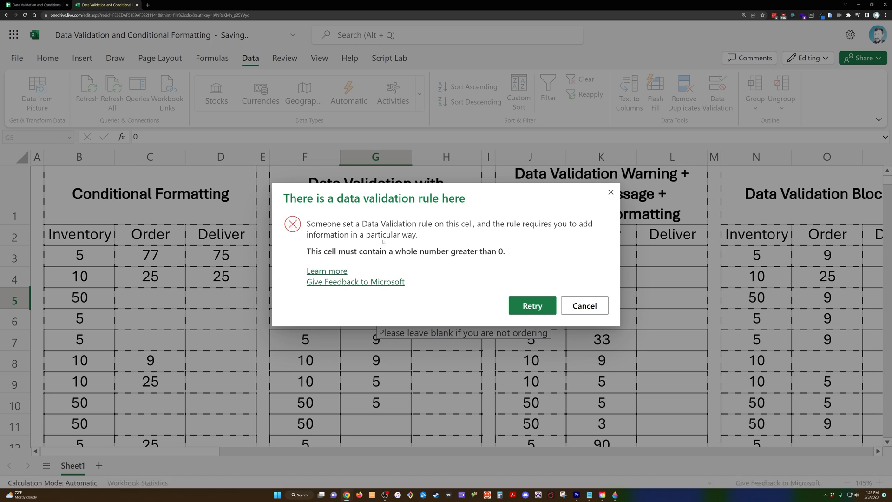
left_click(530, 306)
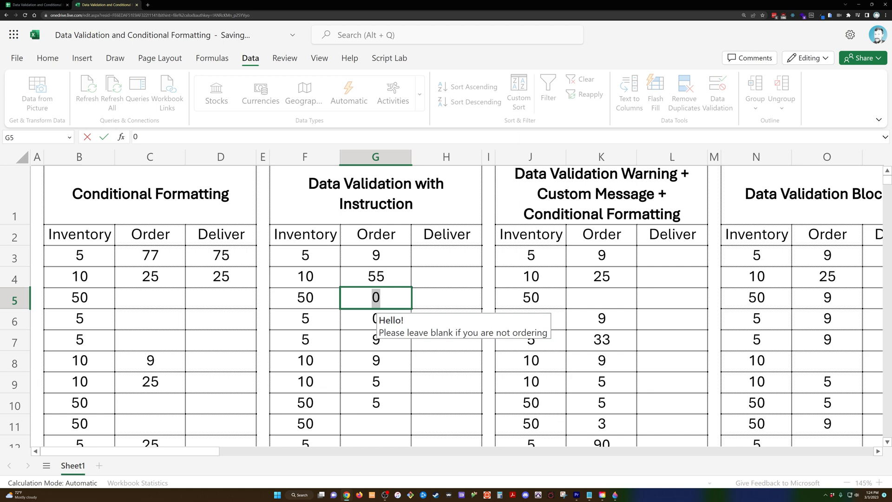
type("3")
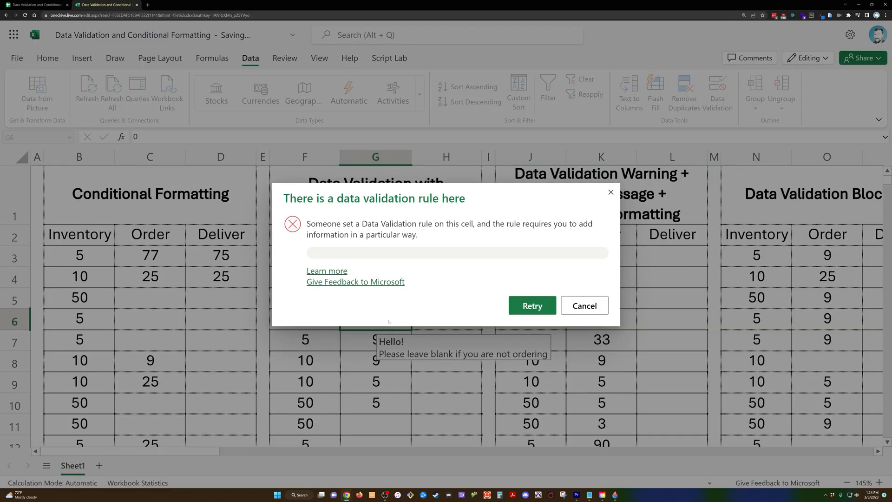
left_click(583, 305)
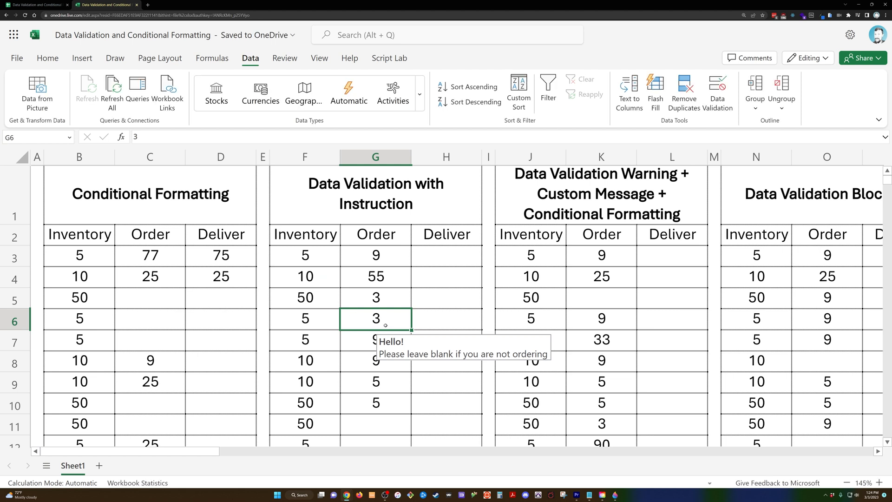
mouse_move(395, 277)
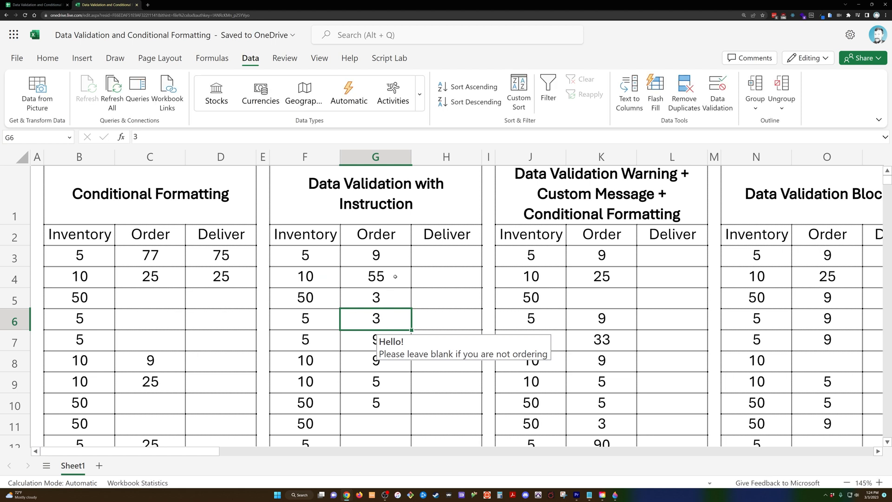
left_click(847, 486)
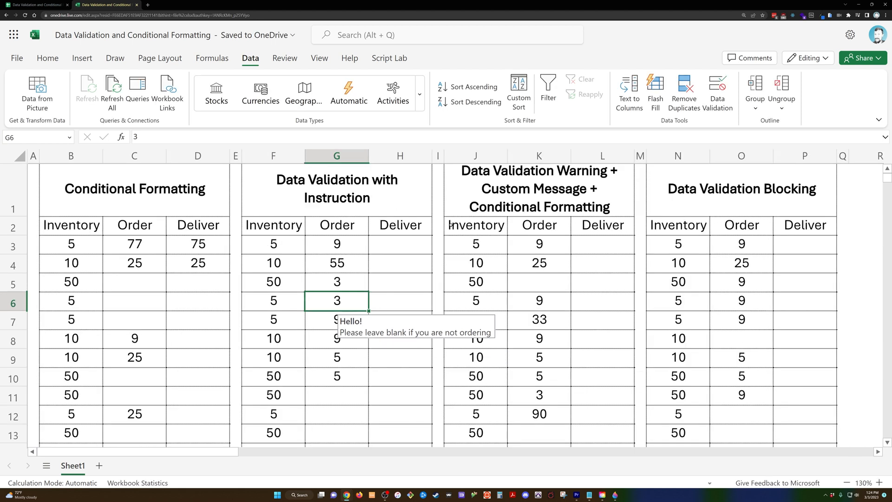
left_click(475, 155)
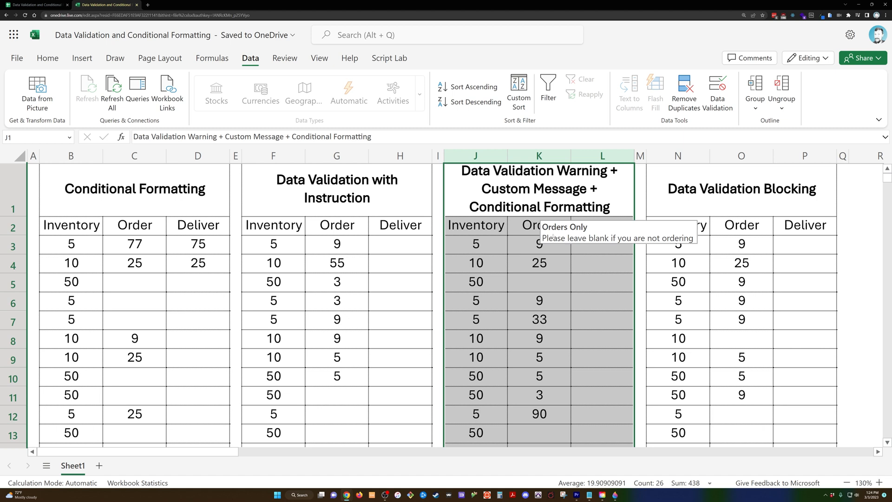
left_click(539, 244)
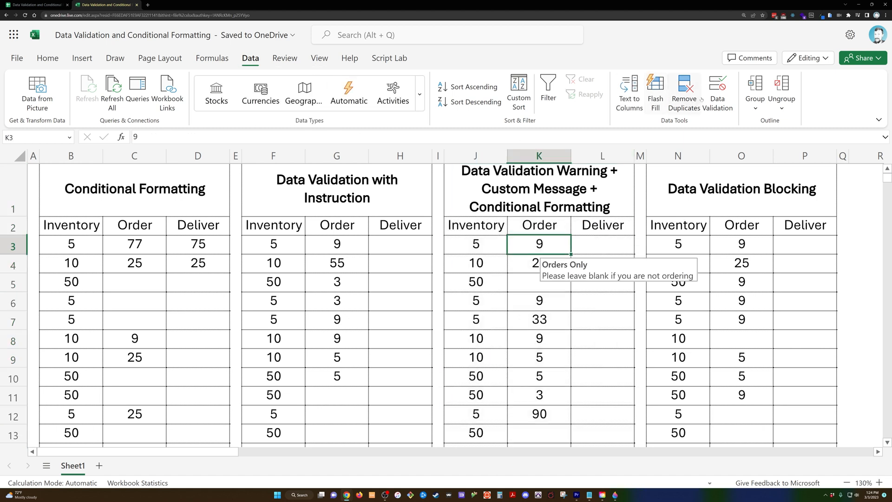
left_click(717, 93)
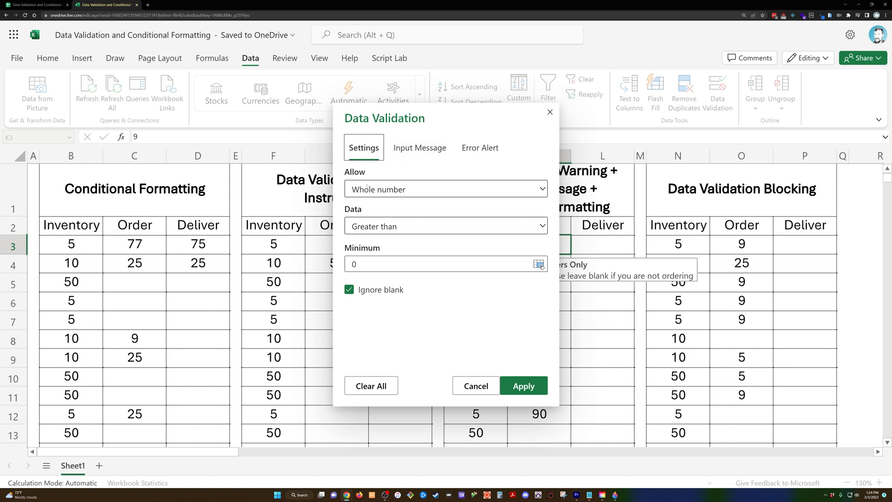
left_click(419, 147)
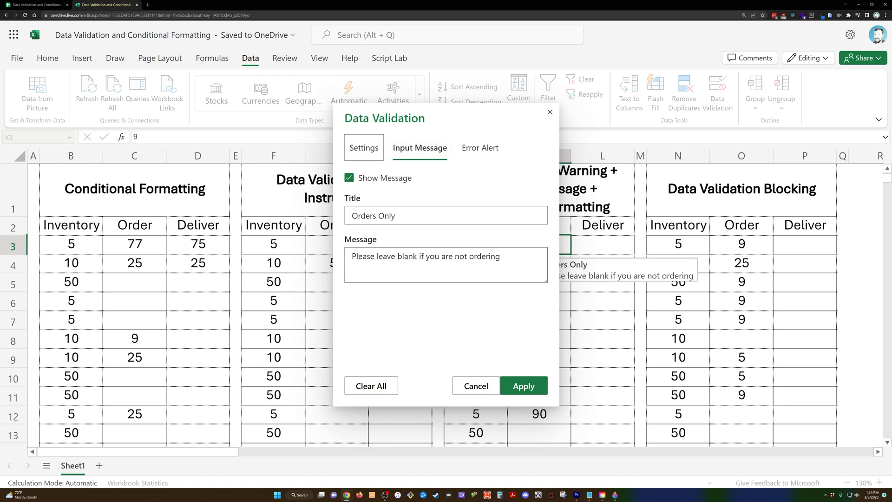
left_click(479, 148)
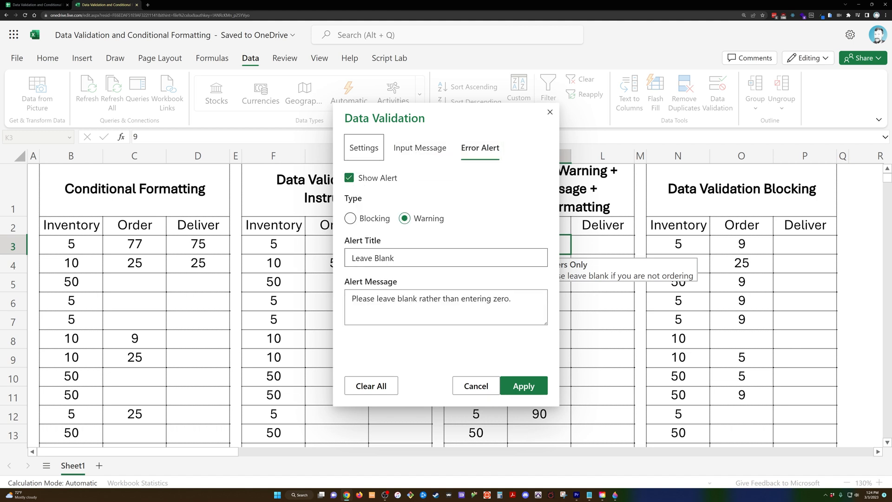
double_click(372, 257)
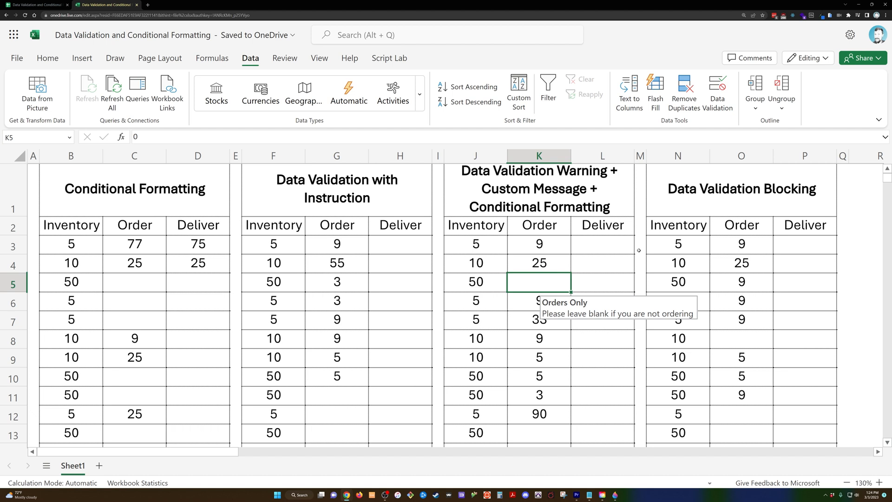
Step: Enter 0 in K5, answer No to the Leave Blank warning and return to the row 5 order cell
type("0")
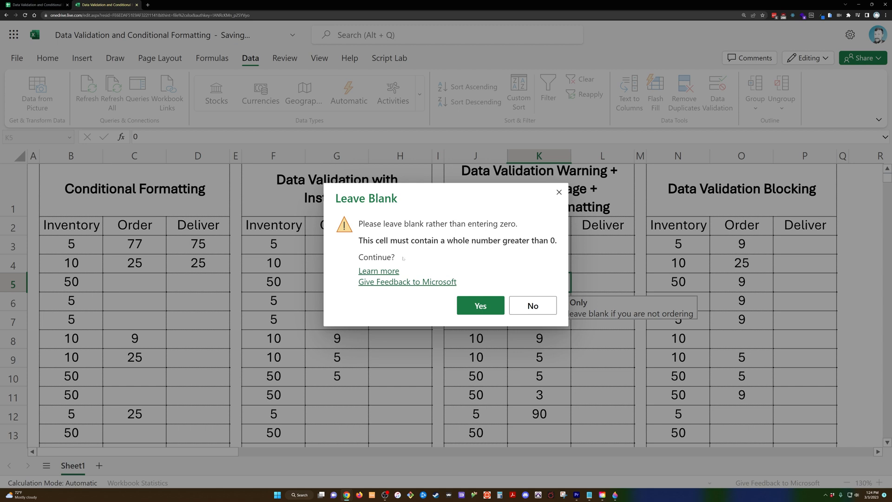
left_click(479, 305)
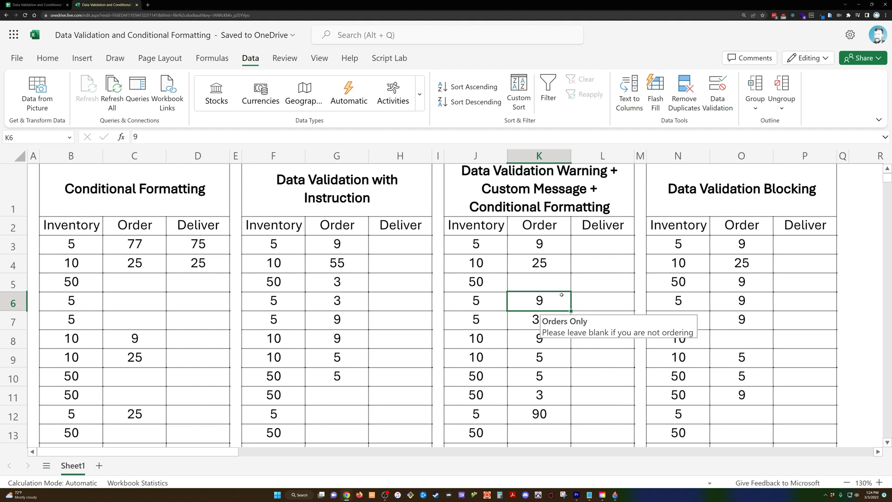
left_click(539, 281)
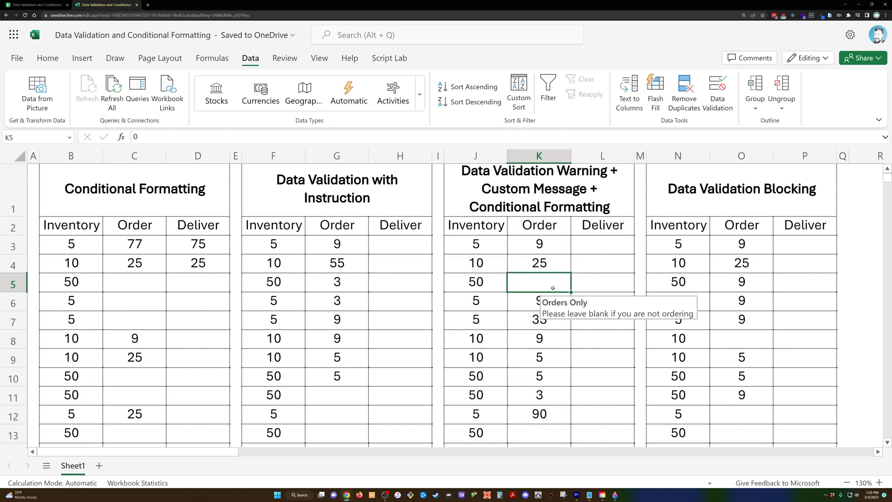
mouse_move(551, 288)
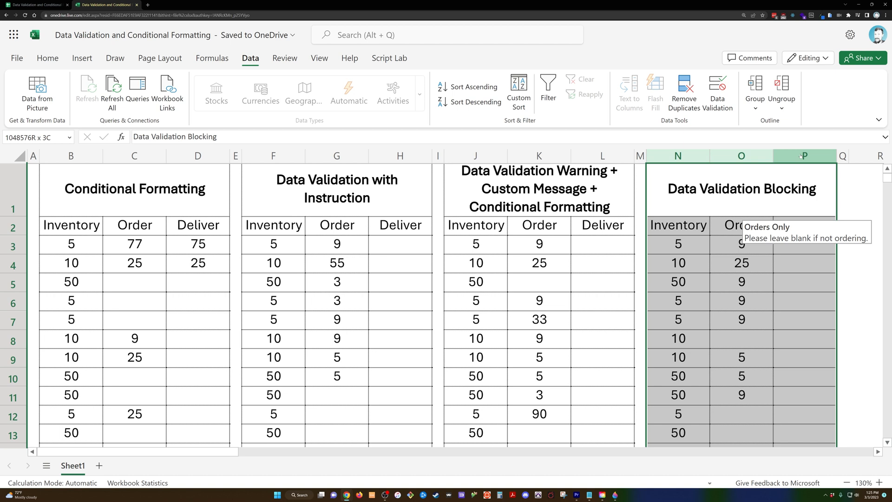
Step: Give column O a Blocking error alert titled Greater Than Zero and apply it
left_click(741, 155)
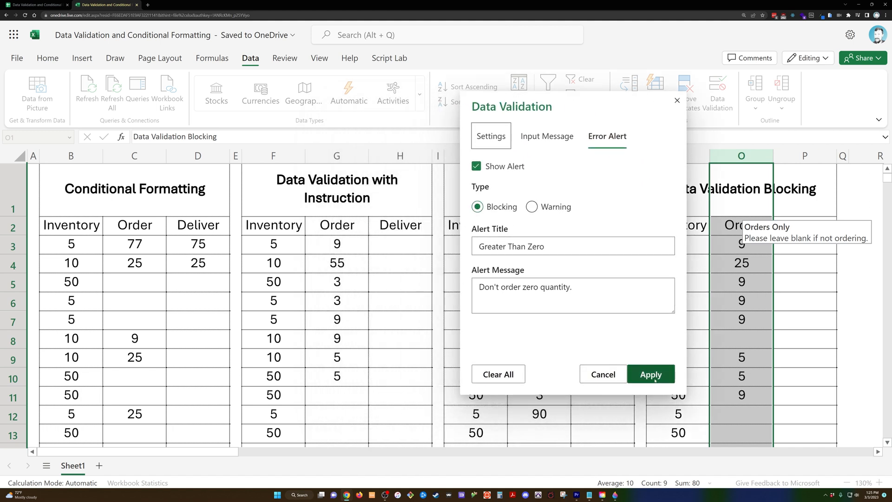
left_click(650, 374)
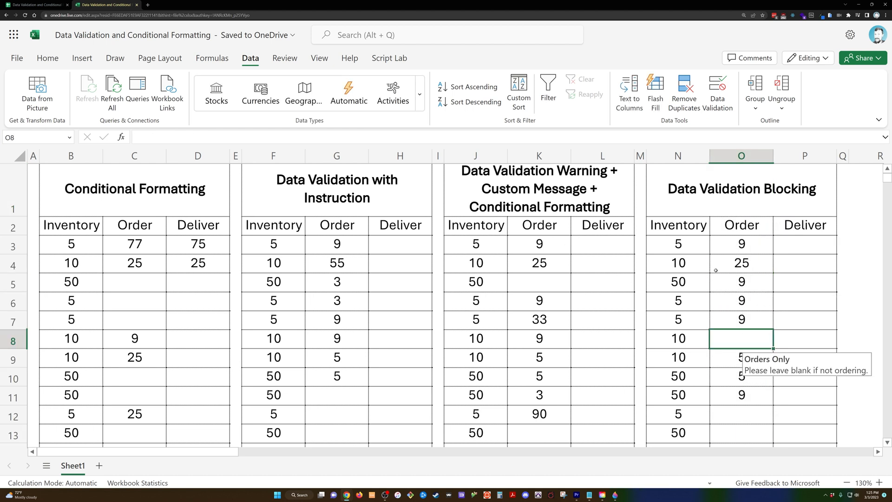
Step: Enter 0 in O8, retry after the Greater Than Zero error and order 6 instead
type("0")
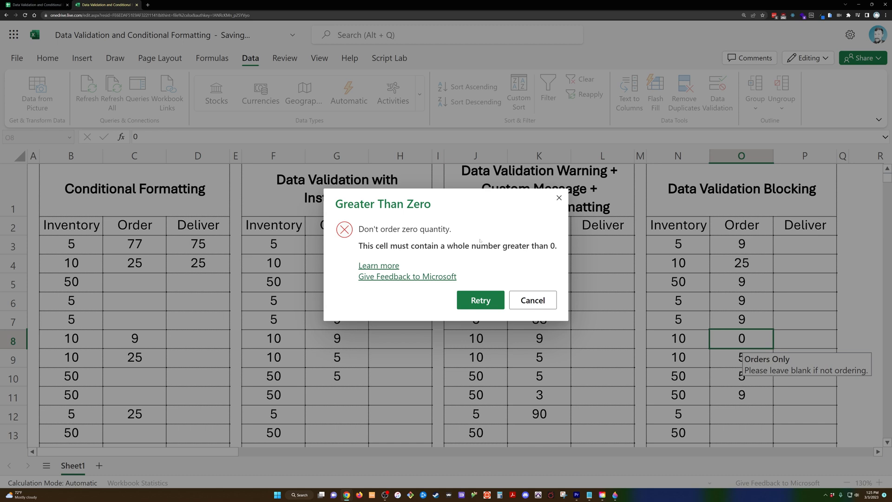
mouse_move(407, 283)
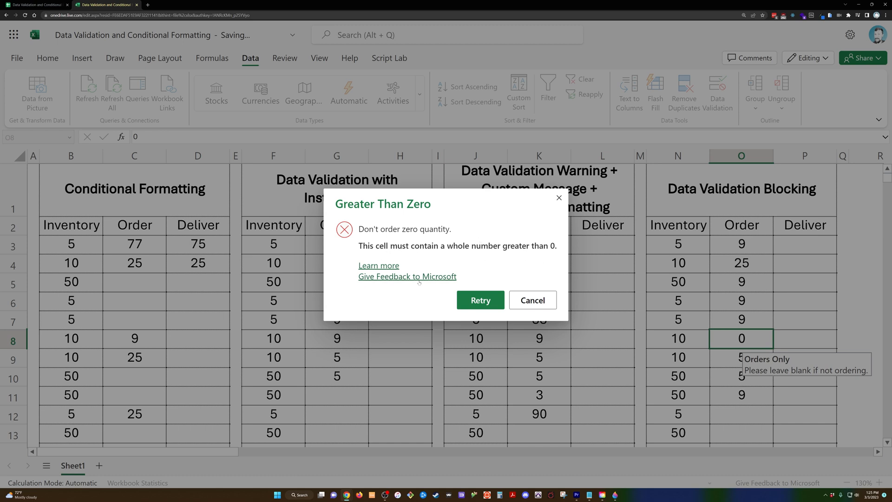
left_click(531, 300)
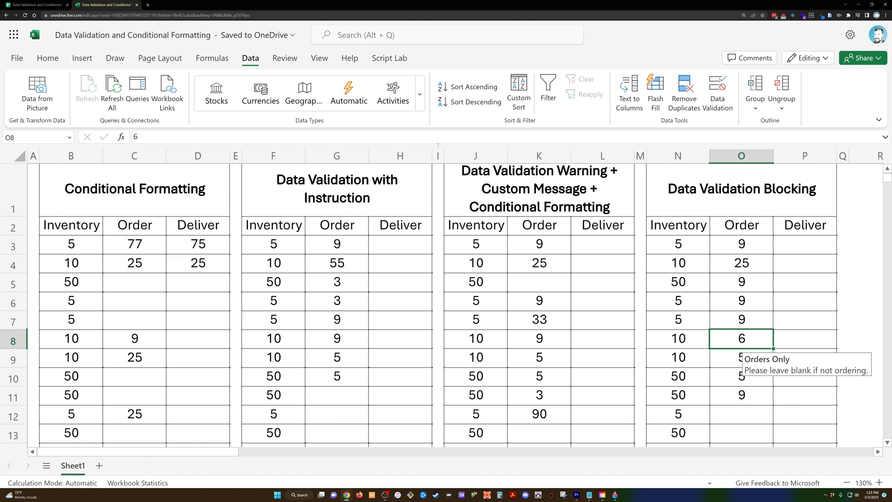
mouse_move(435, 145)
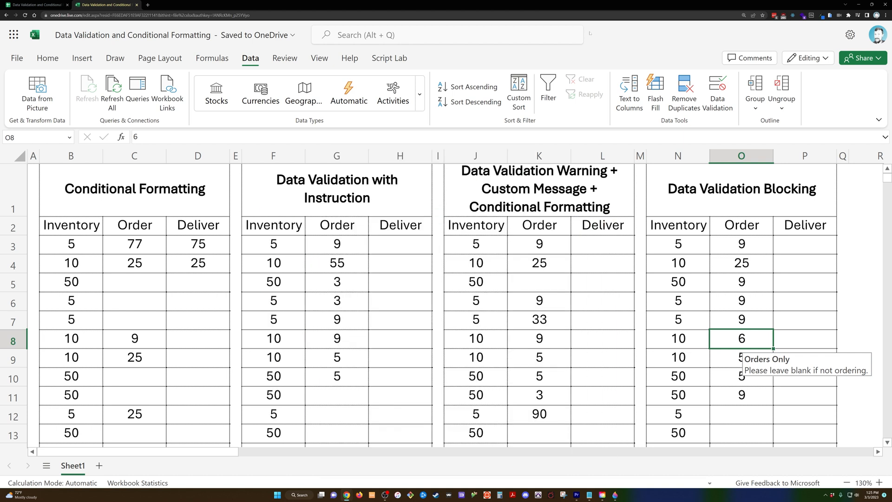
mouse_move(175, 2)
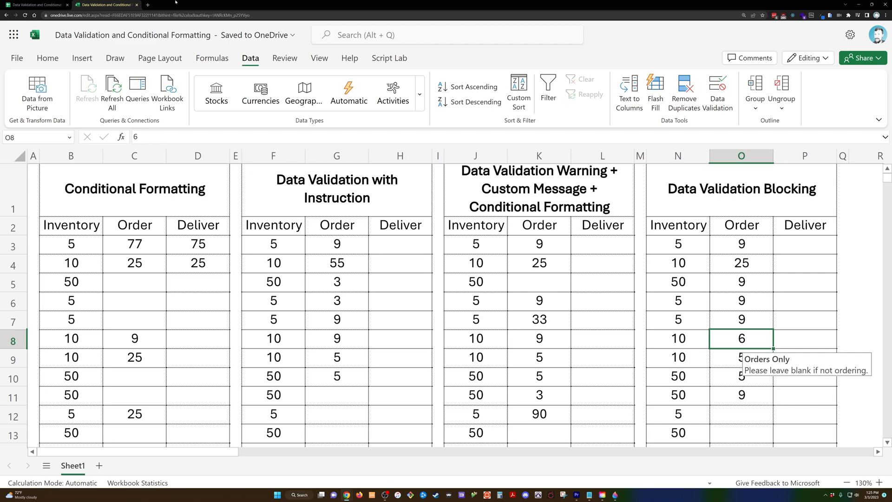